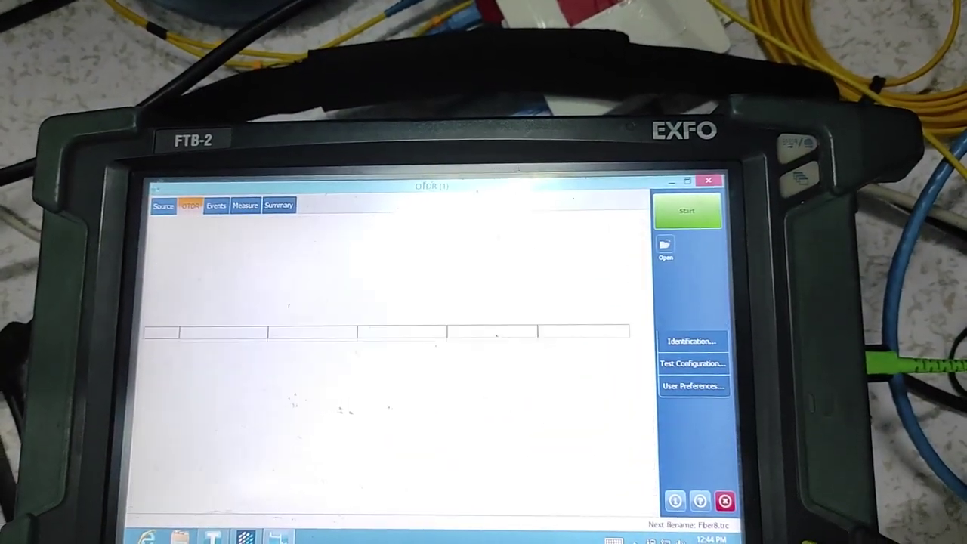
# Start the 1550 nm acquisition so the trace builds up showing the fiber end near 1.5 km.
pyautogui.click(686, 208)
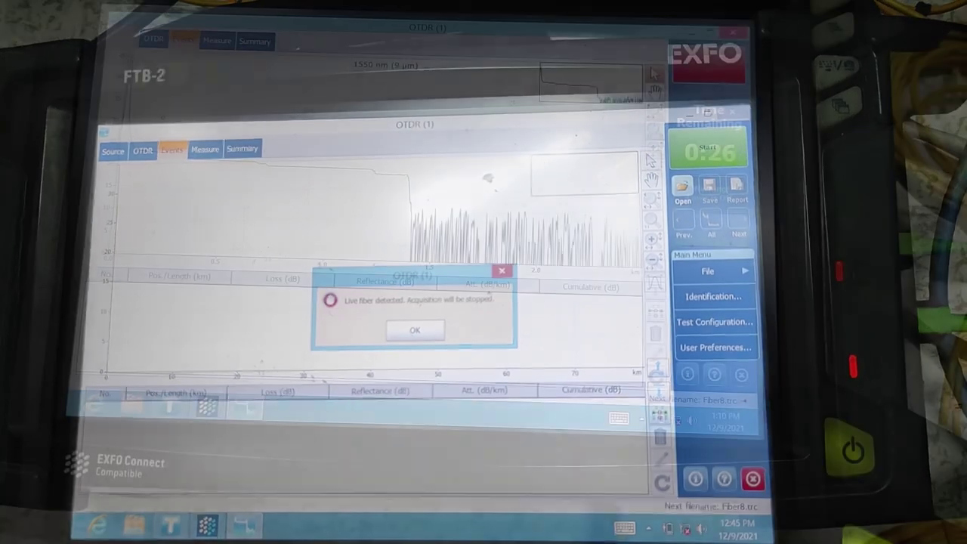
pyautogui.click(414, 330)
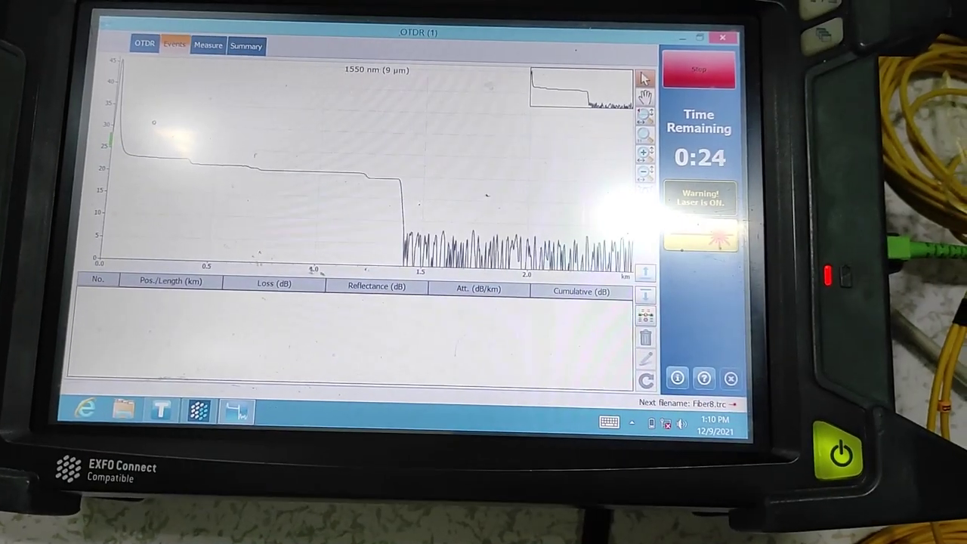